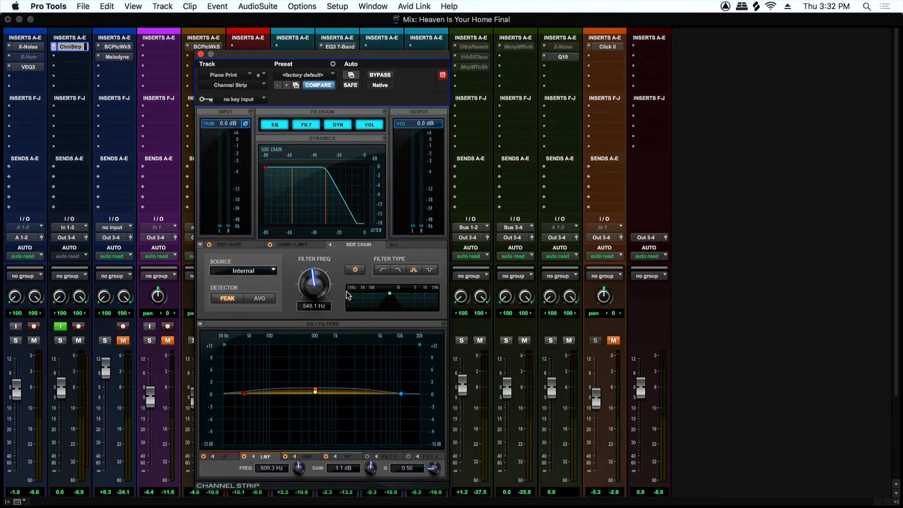
{"action": "mouse_move", "coordinate": [377, 26]}
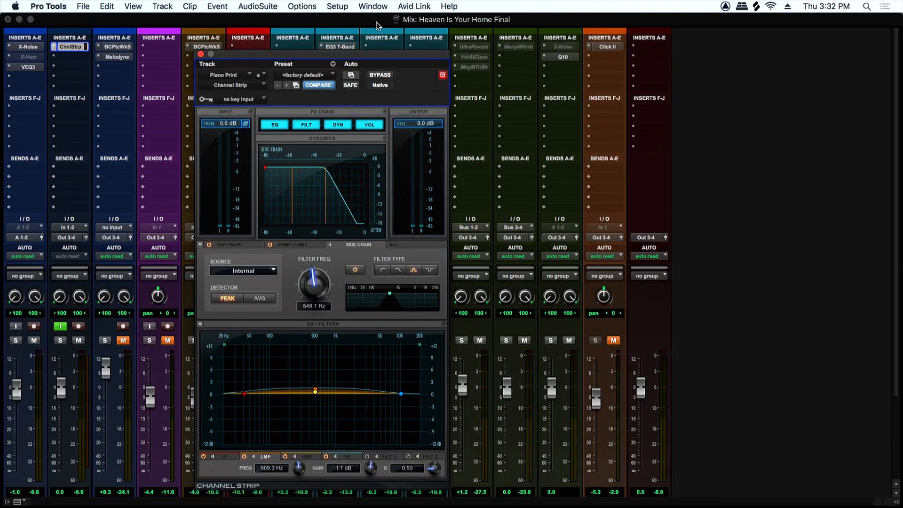